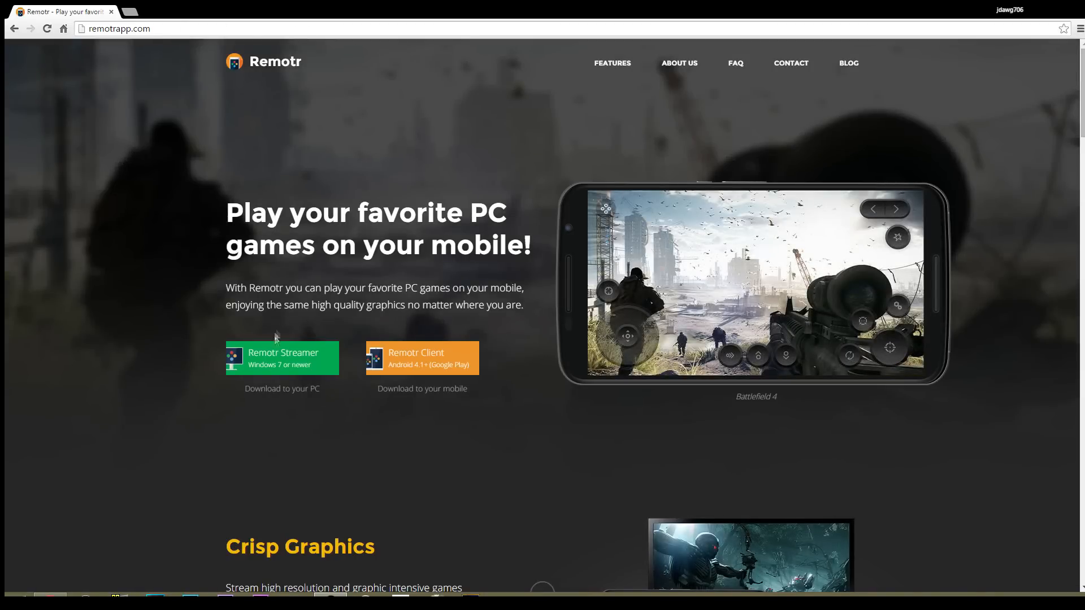
- Download the Remotr Streamer for Windows from remotrapp.com using the green 'Download to your PC' button
{"action": "left_click", "coordinate": [281, 358]}
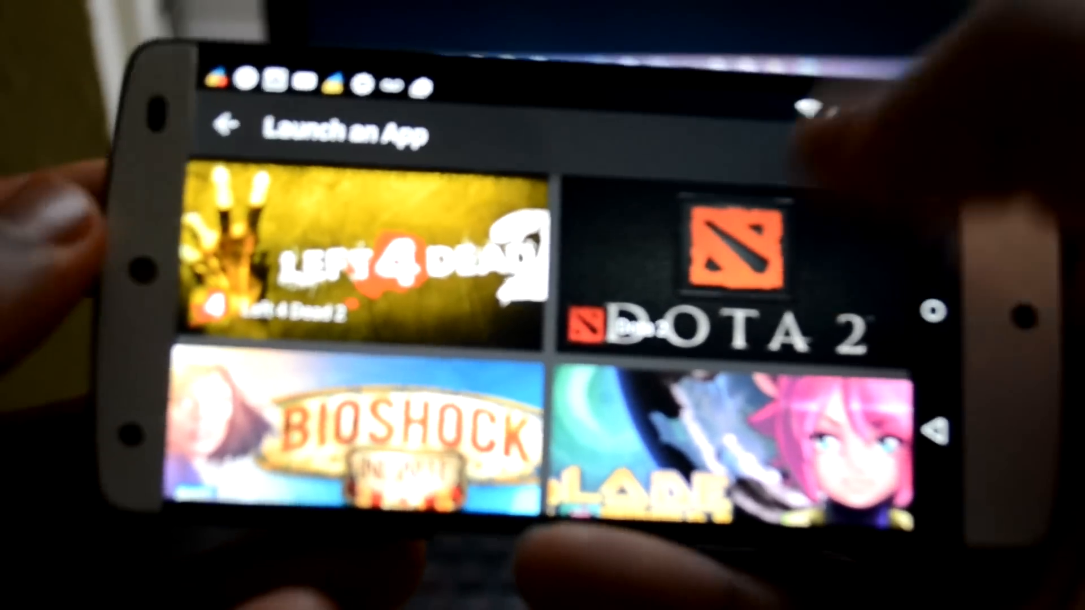
{"action": "scroll", "scroll_direction": "down", "scroll_amount": 3}
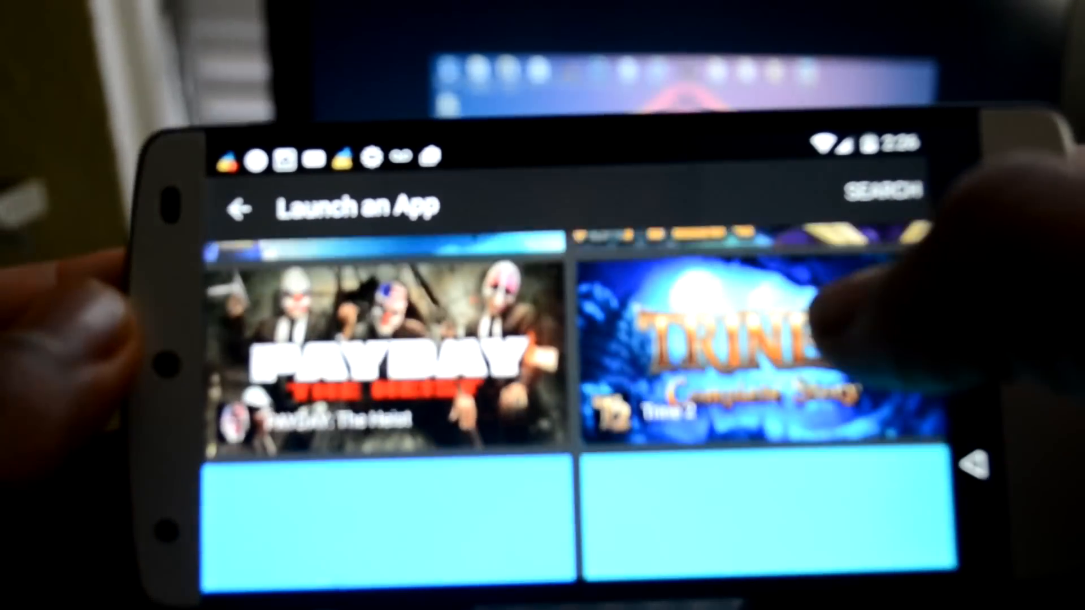
{"action": "scroll", "scroll_direction": "down", "scroll_amount": 3}
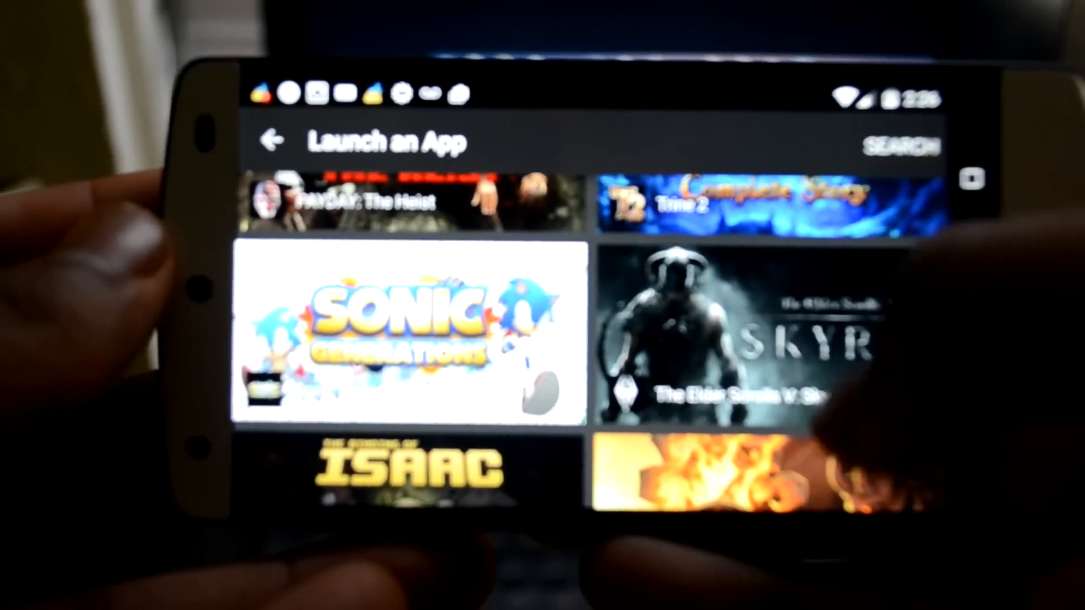